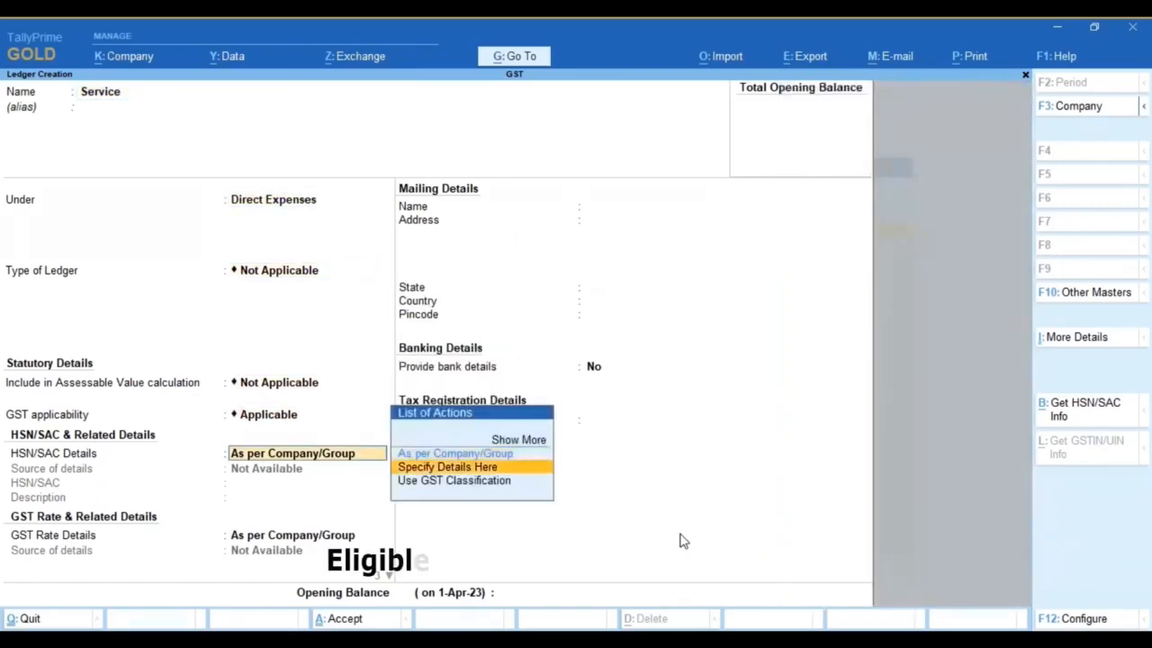
- Give the Service ledger SAC 9986, taxable at 18% for services, and save it
left_click(447, 466)
type("9986")
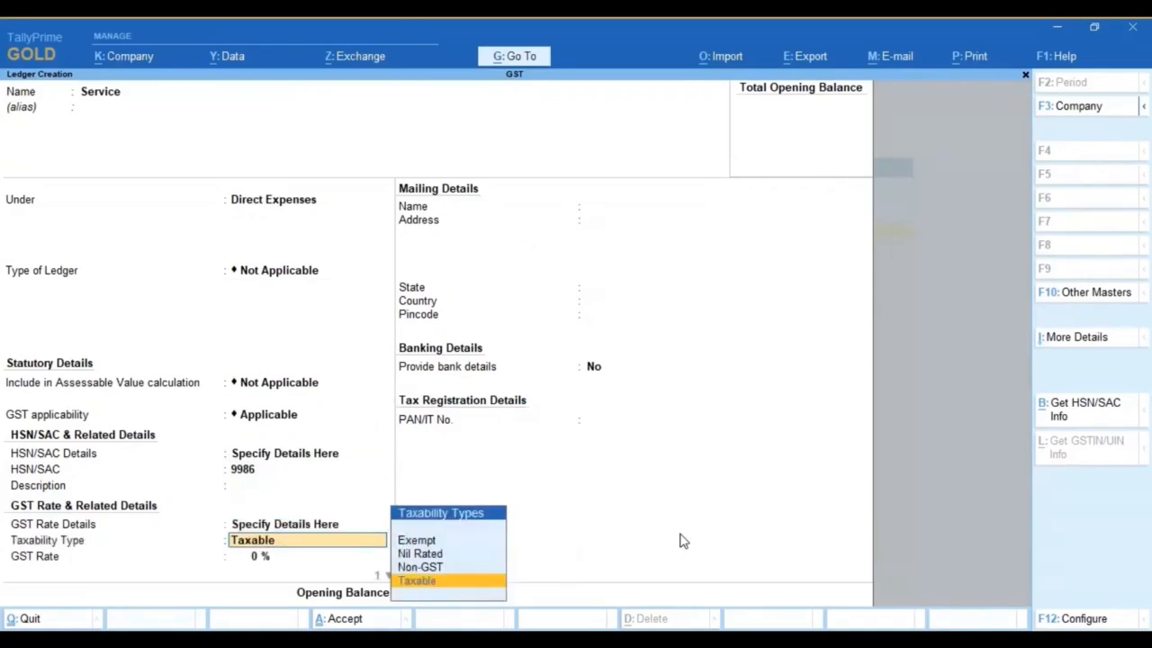
left_click(417, 580)
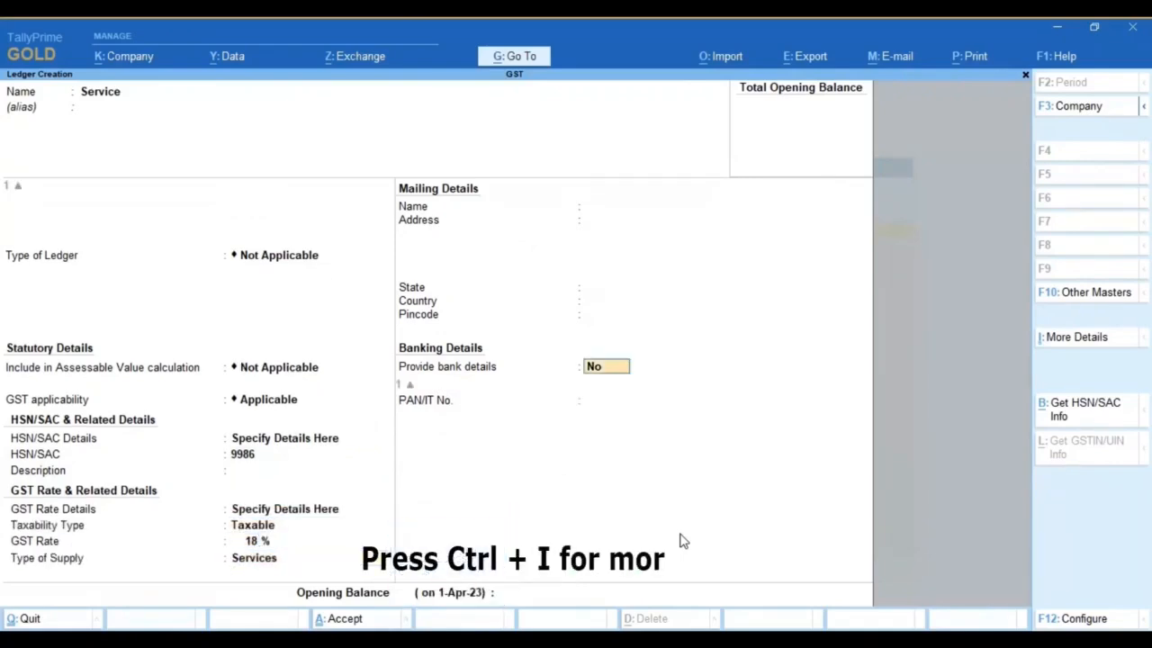
key("ctrl+i")
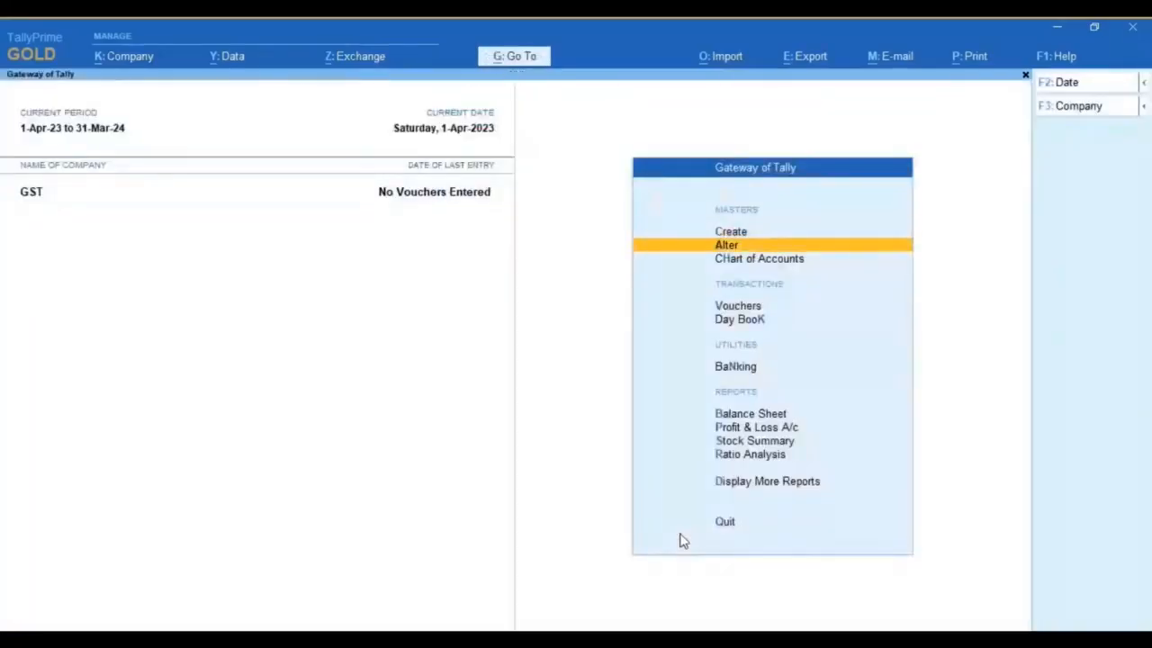
- Record a purchase voucher from ABC Party for Service 25,000 with CGST and SGST ledgers
key("f9")
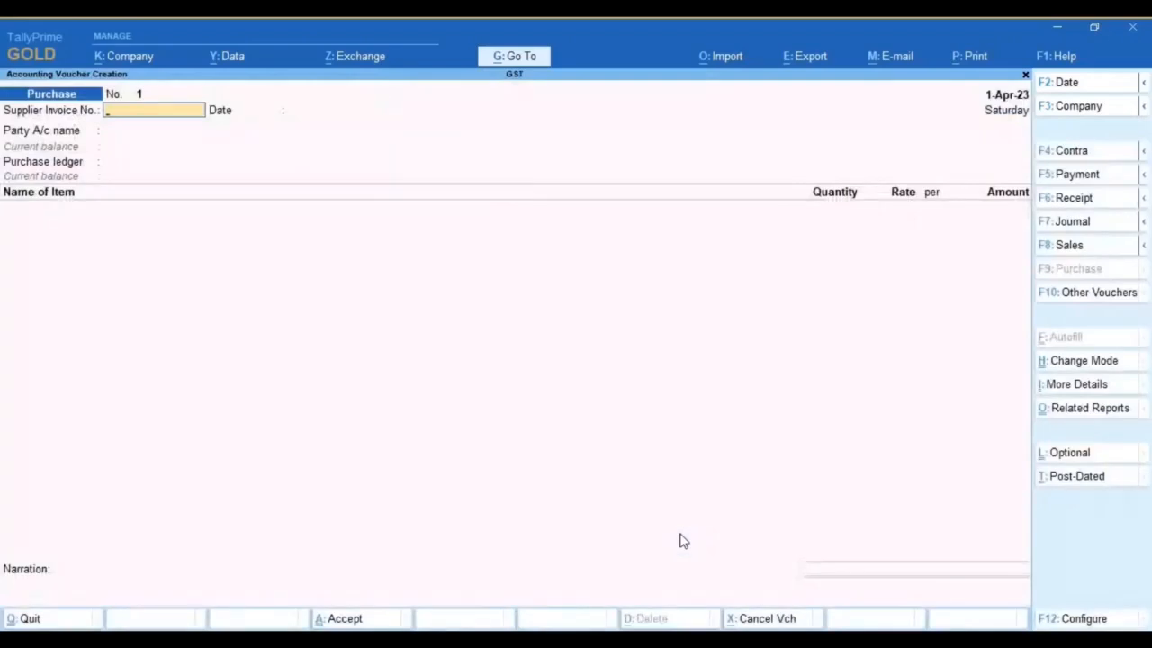
left_click(1084, 360)
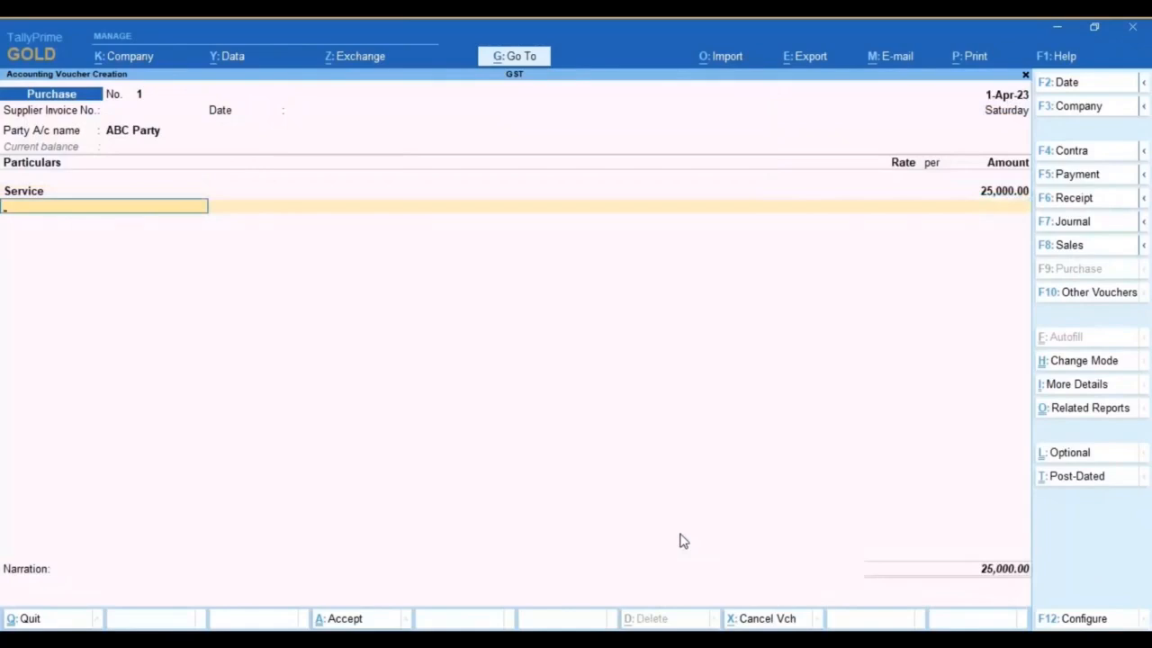
type("CGST")
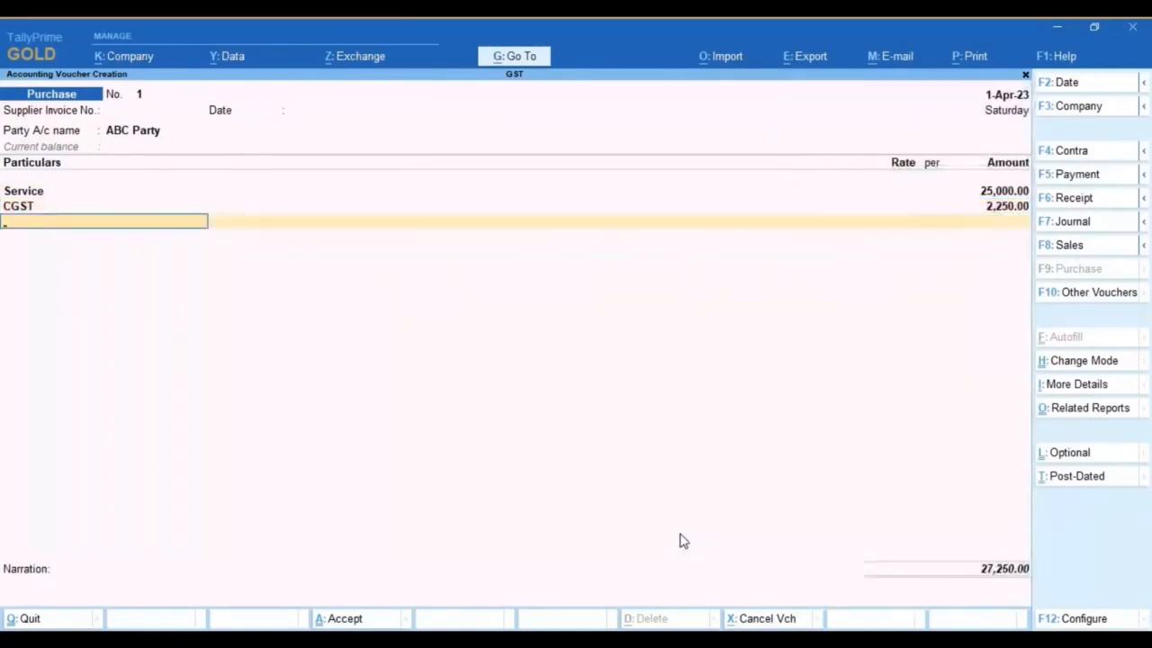
type("SGST")
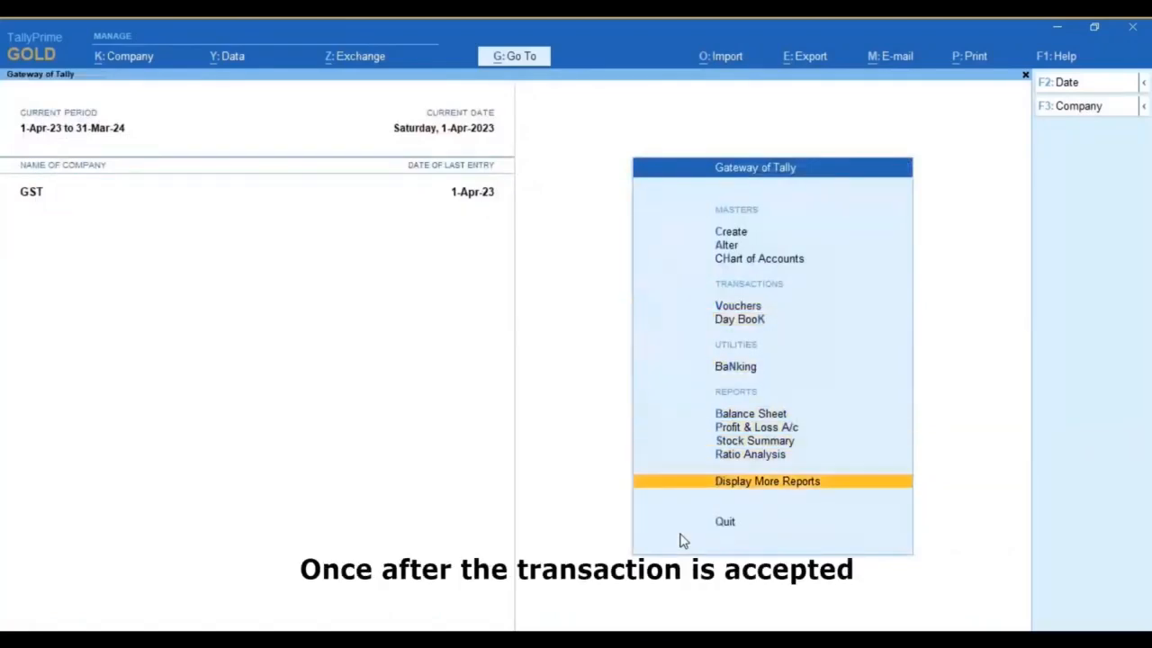
- Open GSTR-3B from GST Reports and view the Uncertain Transactions needing correction
left_click(767, 480)
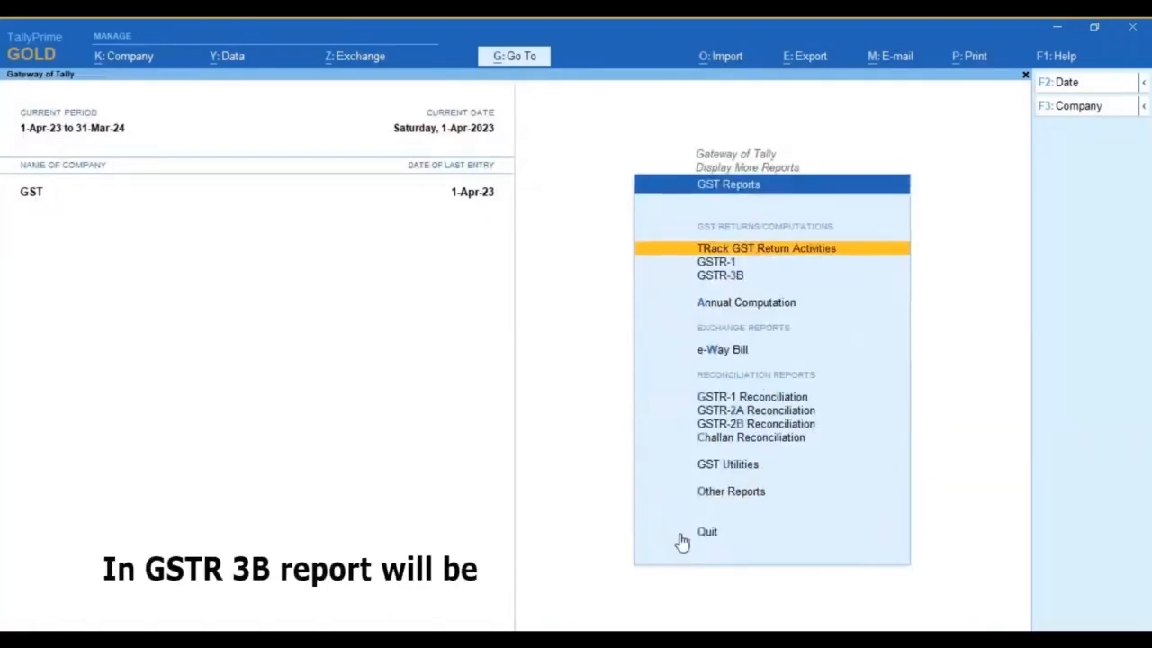
left_click(720, 275)
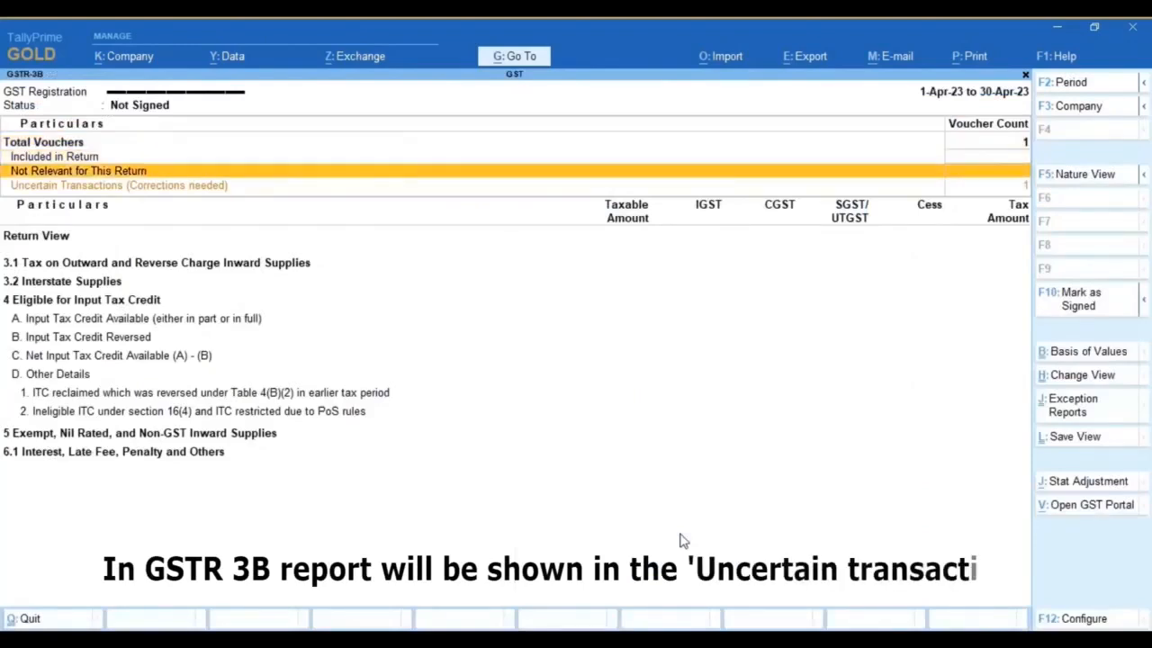
left_click(118, 185)
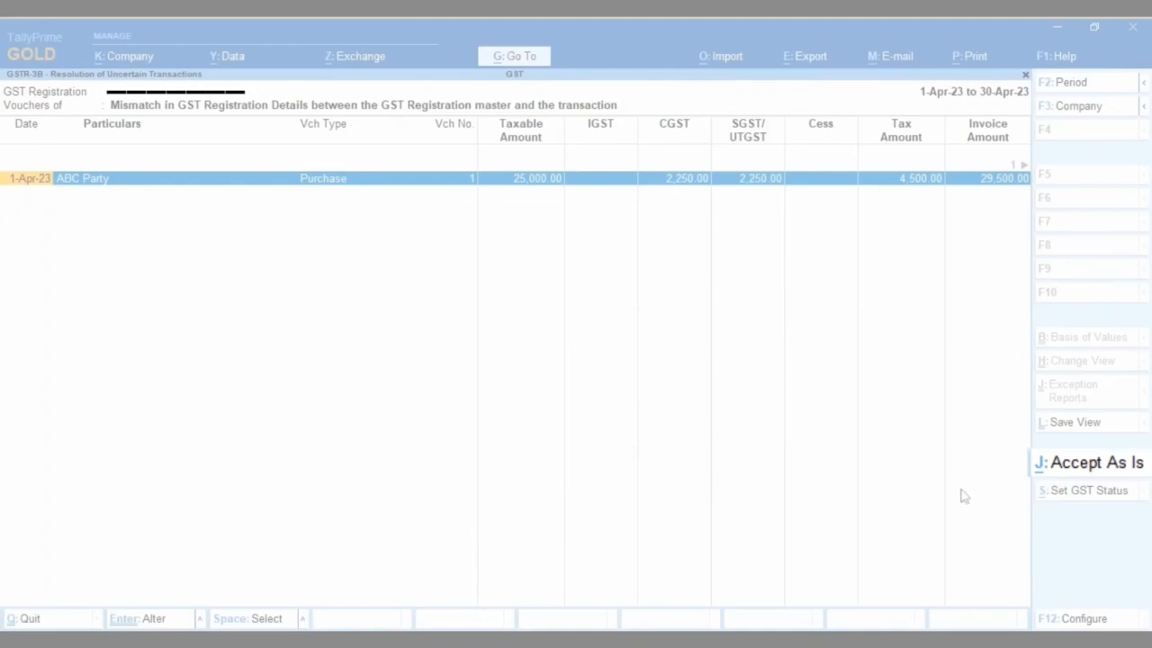
- Accept the ABC Party purchase as is, then view Ineligible ITC under section 16(4)
left_click(1097, 462)
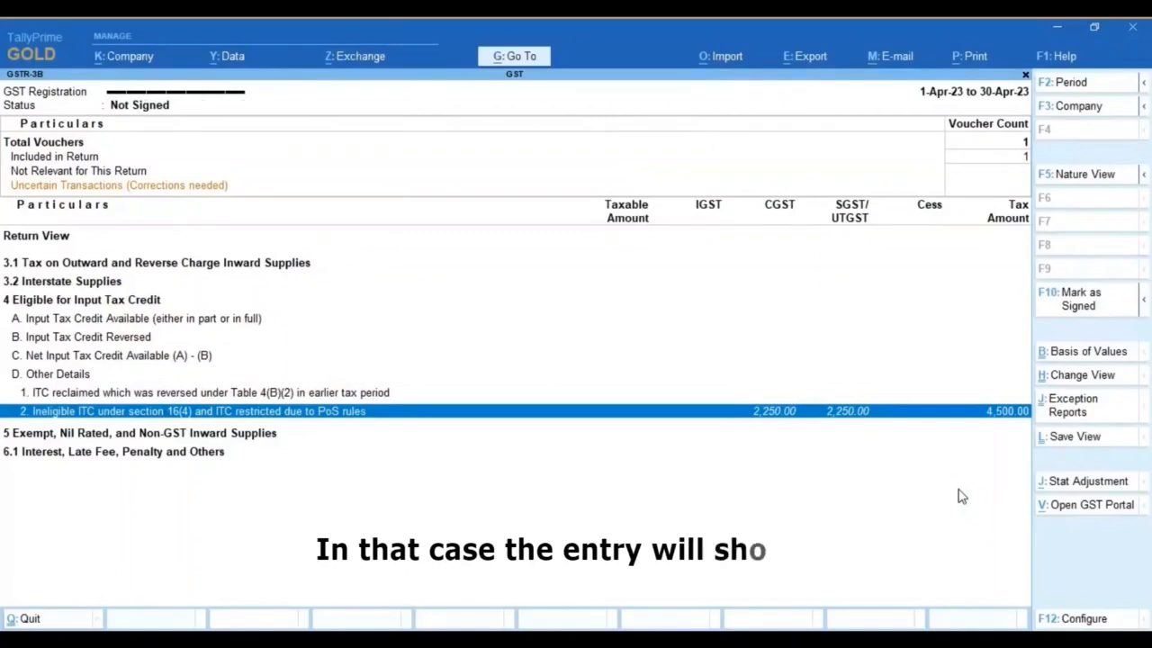
double_click(189, 411)
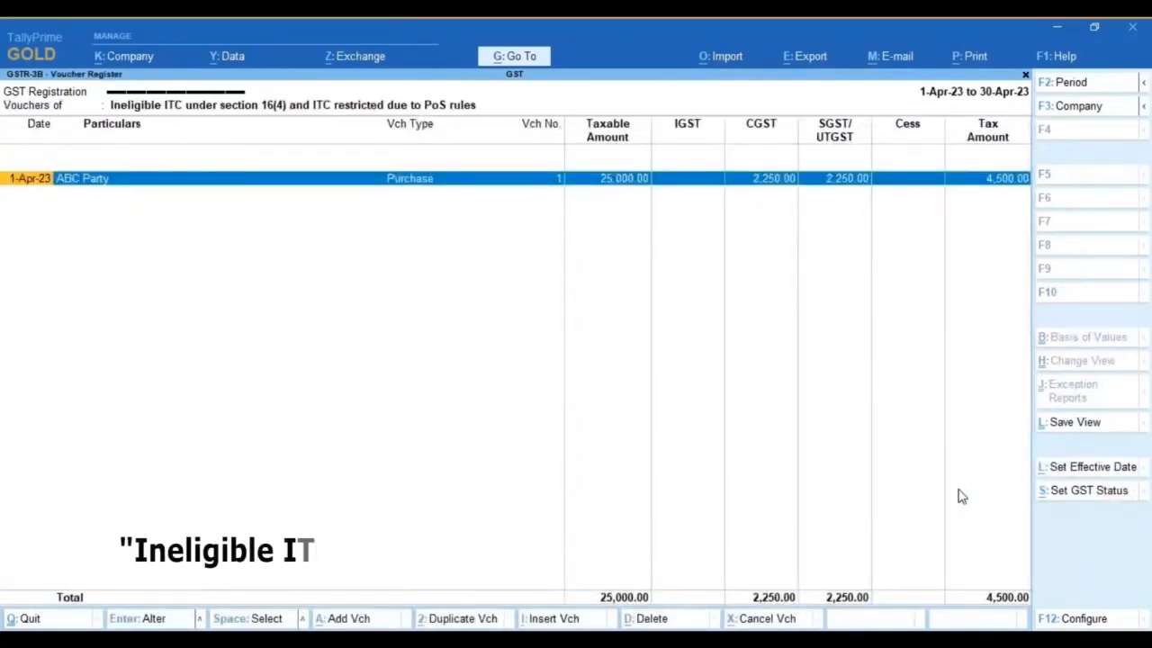